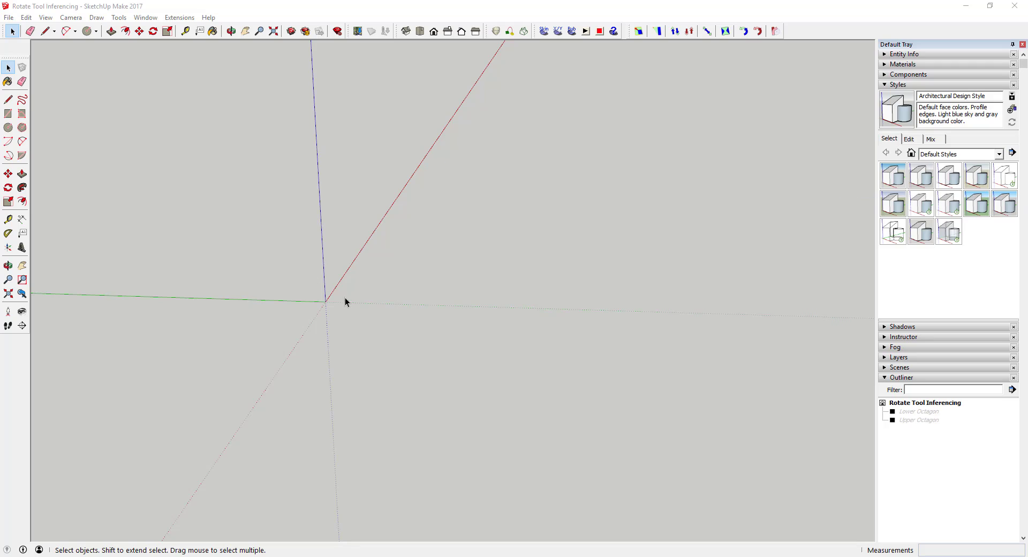
mouse_move(456, 321)
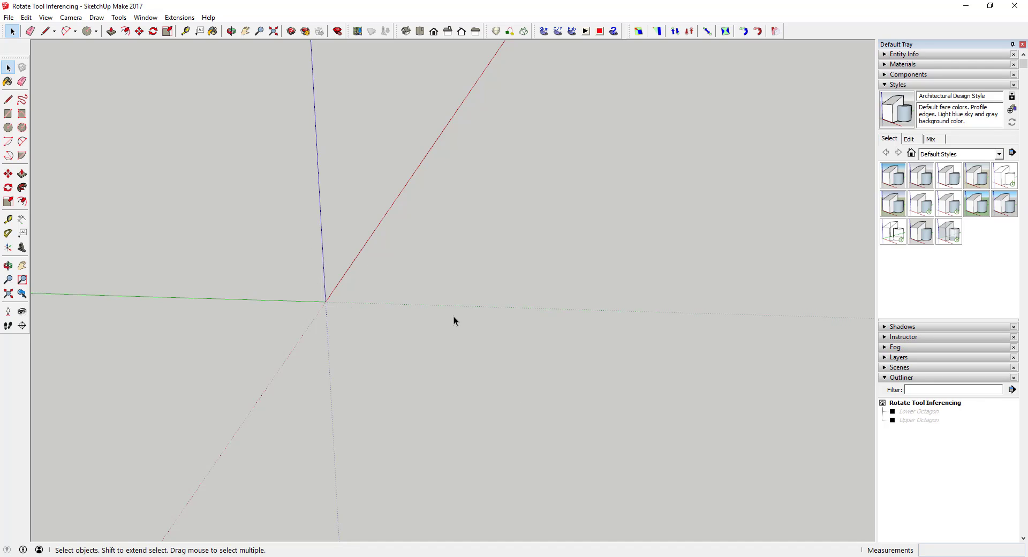
mouse_move(382, 309)
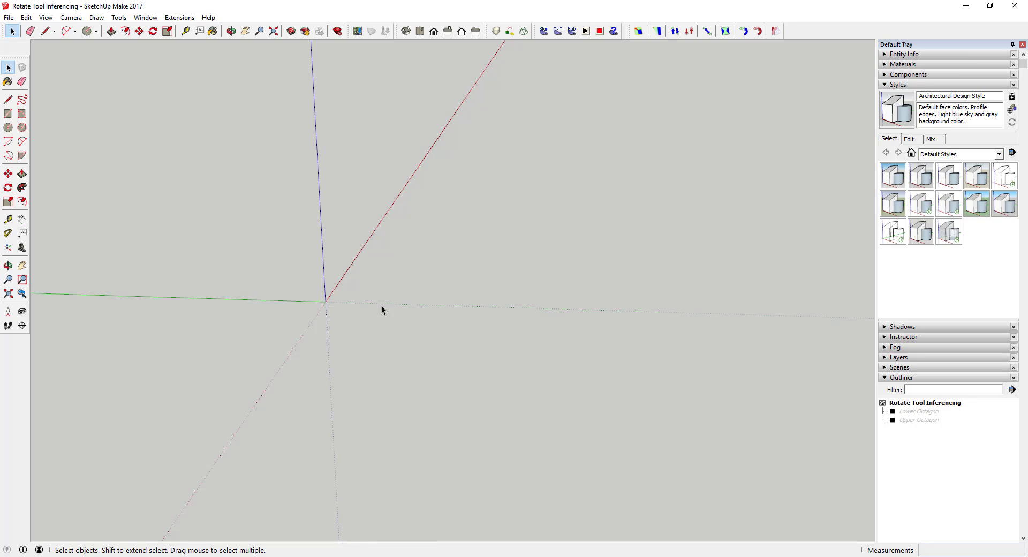
mouse_move(334, 309)
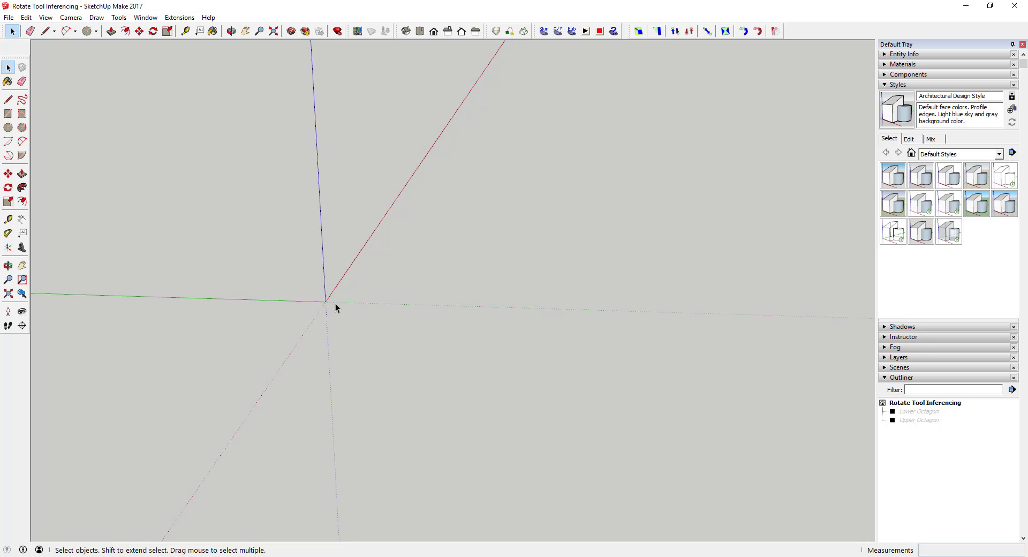
mouse_move(352, 297)
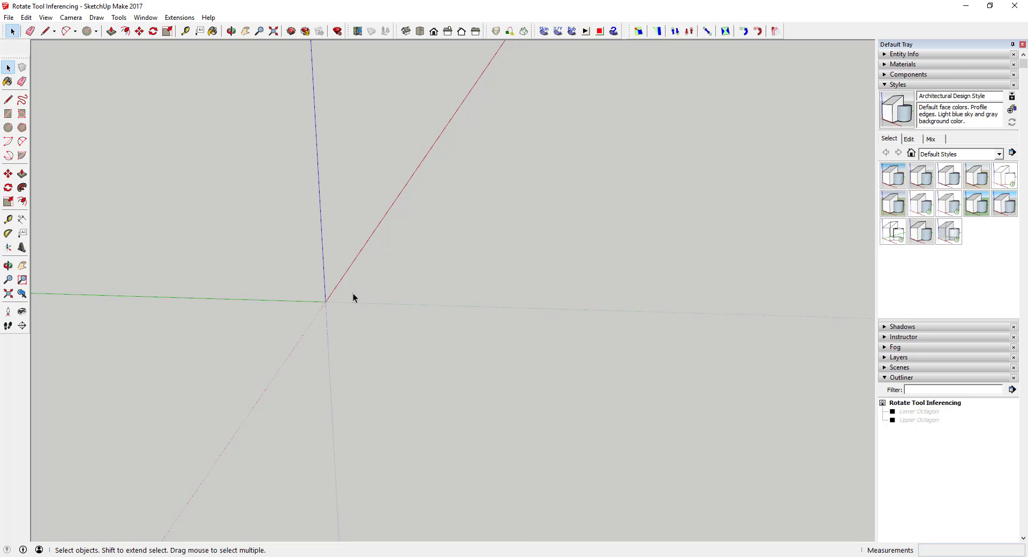
mouse_move(340, 310)
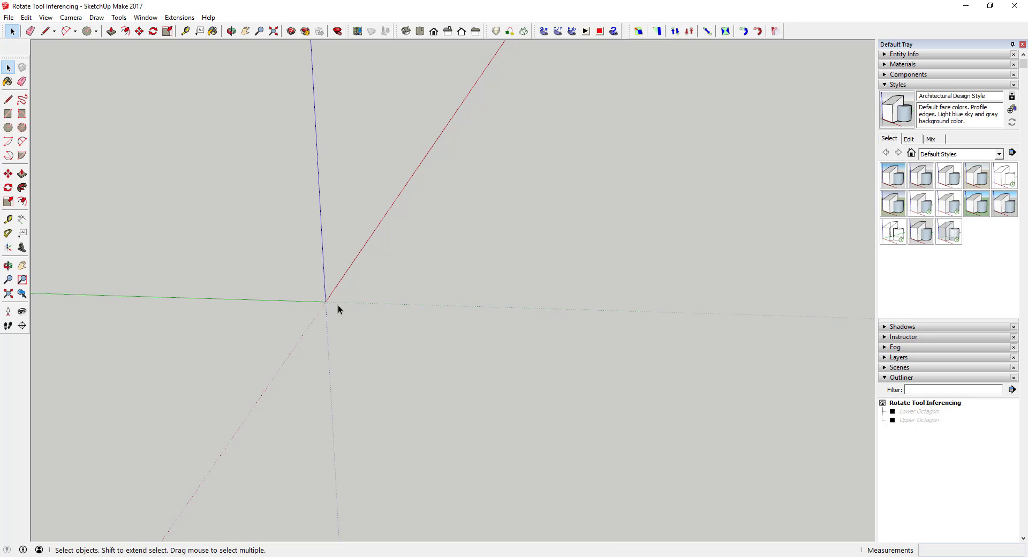
Step: Pull the small circle into a short cylinder and create it as a named component
click(231, 31)
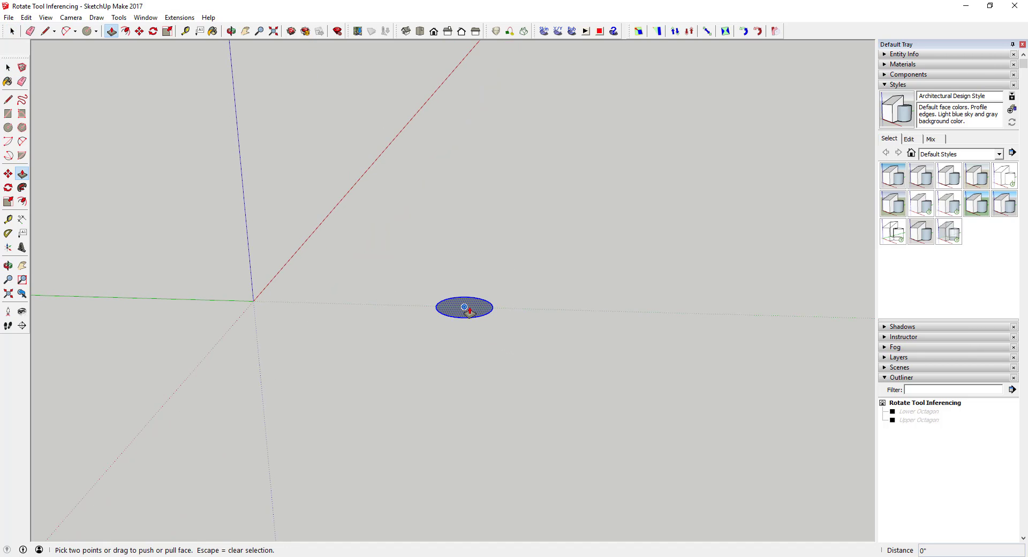
drag(464, 306, 464, 288)
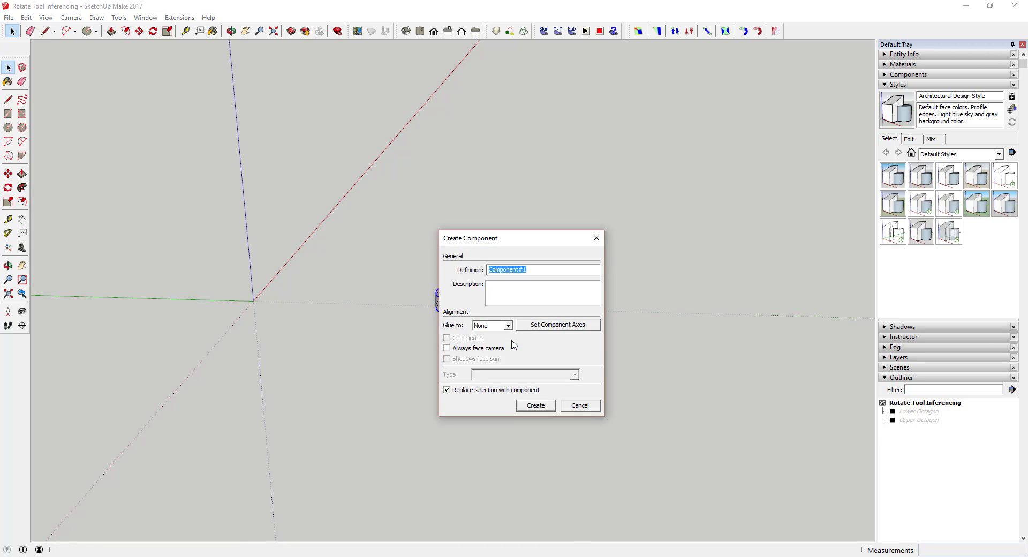
text(Circle)
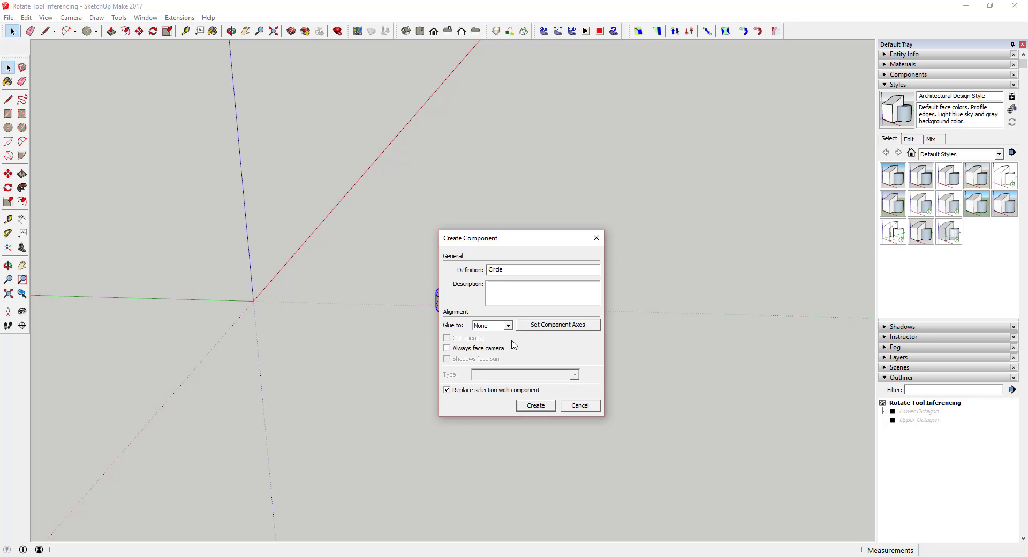
click(535, 404)
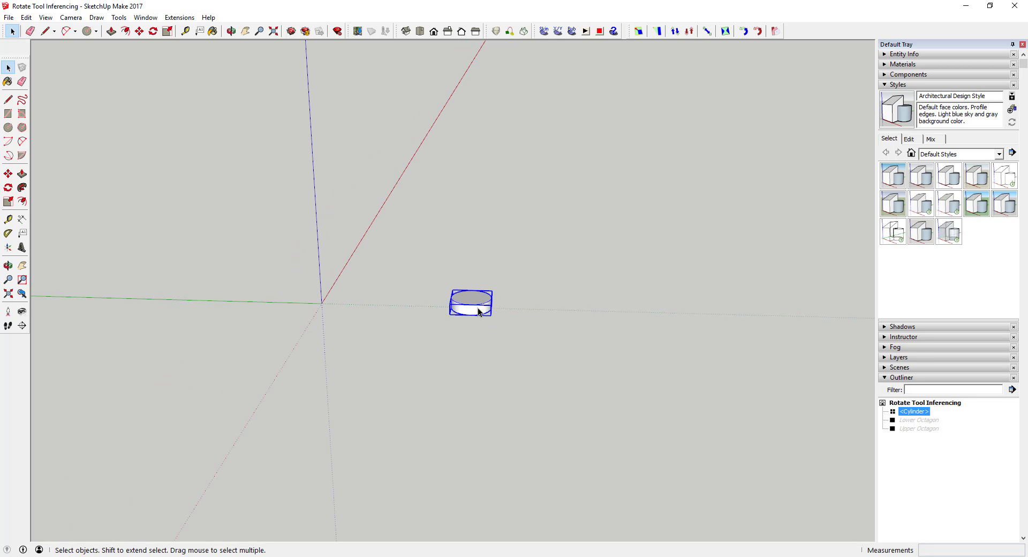
mouse_move(355, 322)
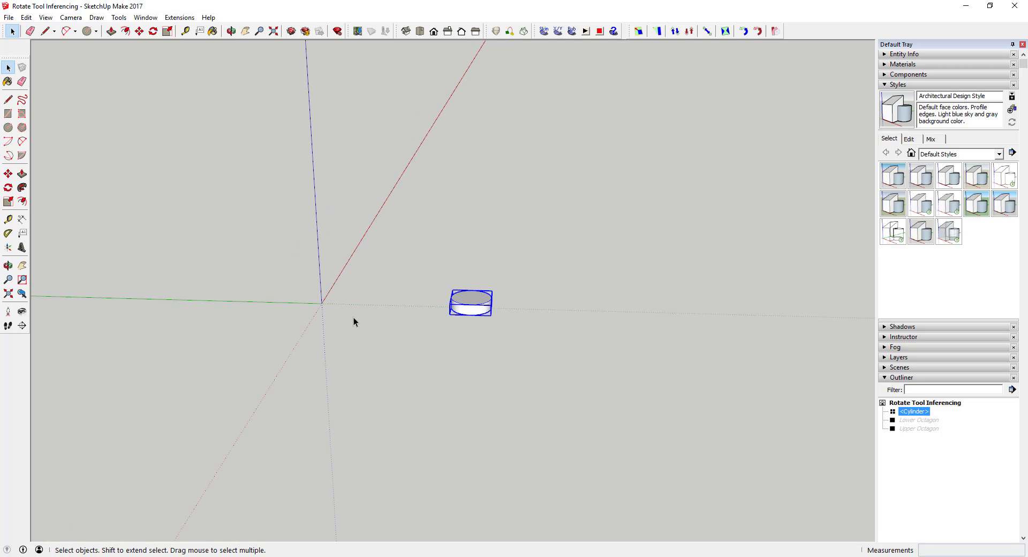
mouse_move(333, 308)
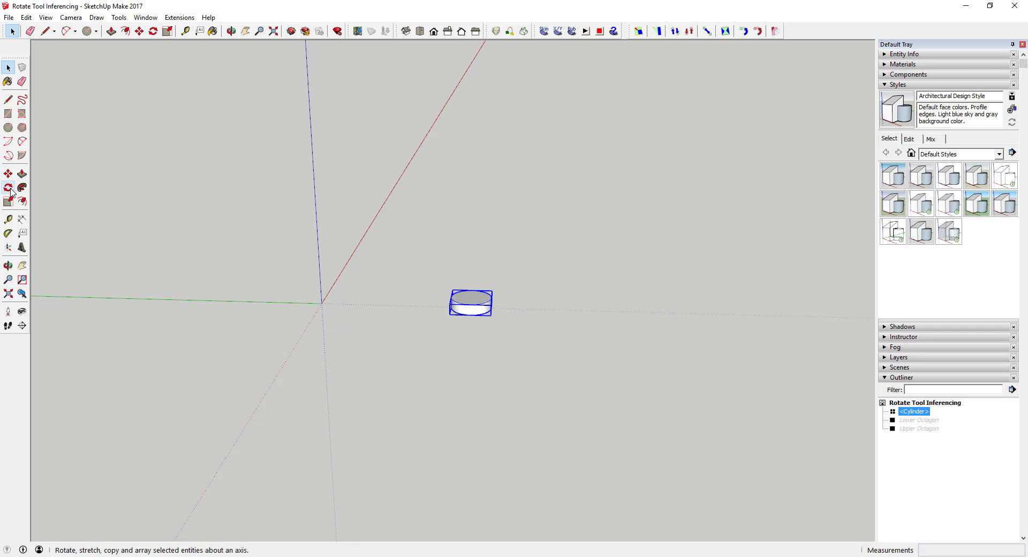
mouse_move(9, 188)
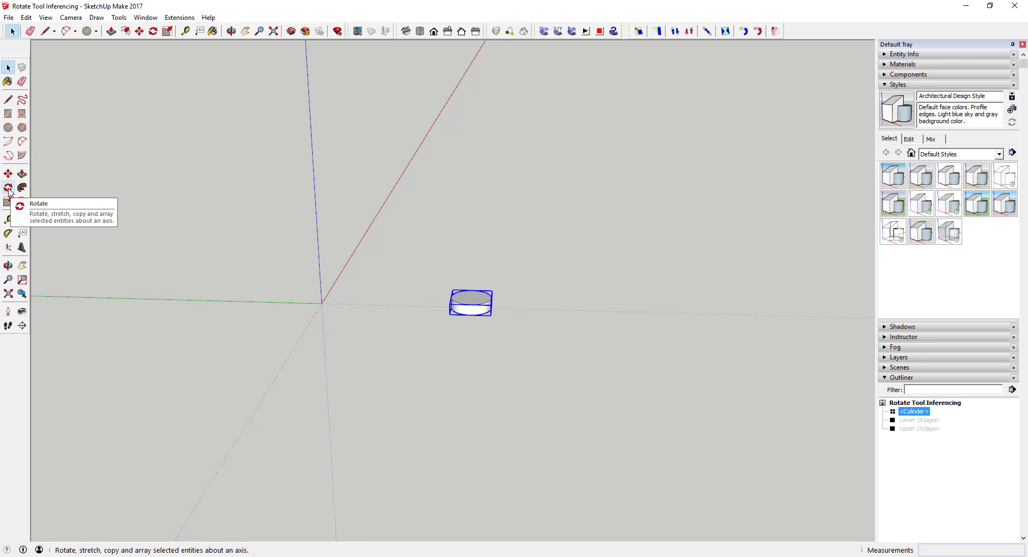
click(7, 187)
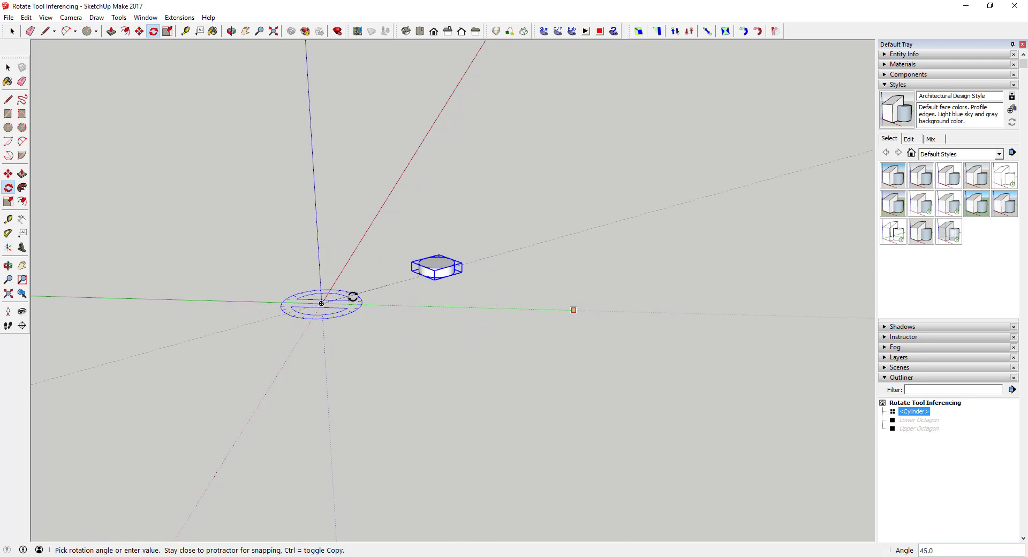
mouse_move(537, 269)
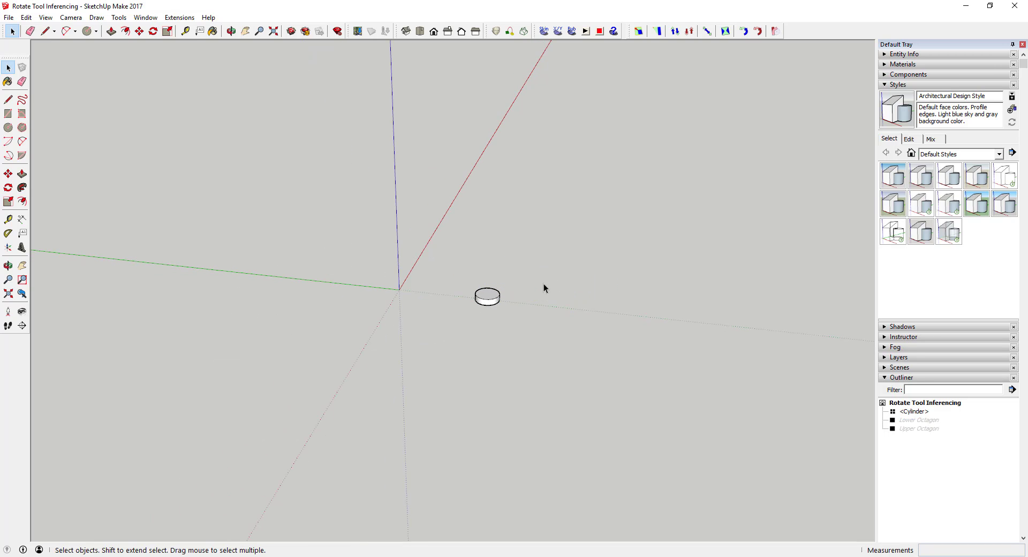
mouse_move(488, 291)
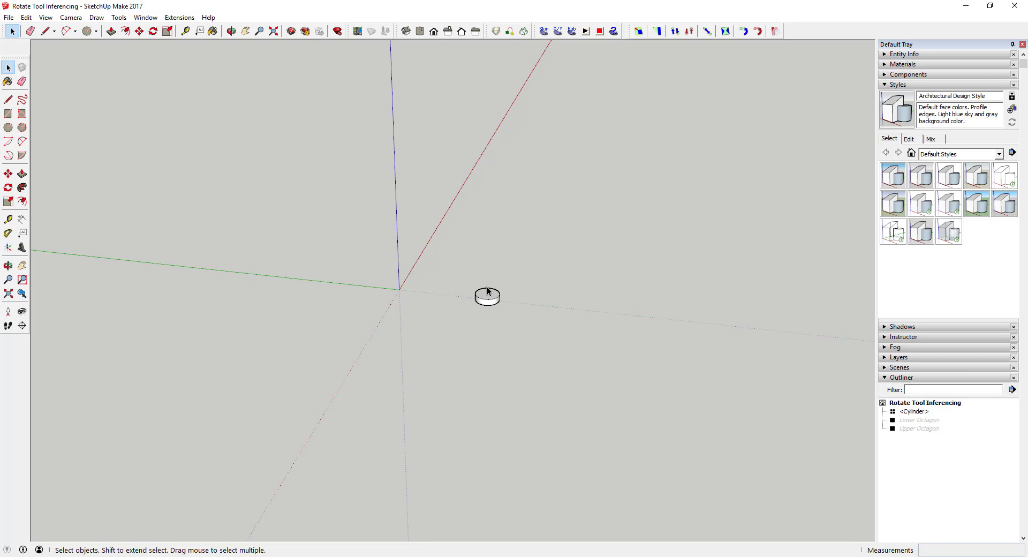
mouse_move(477, 288)
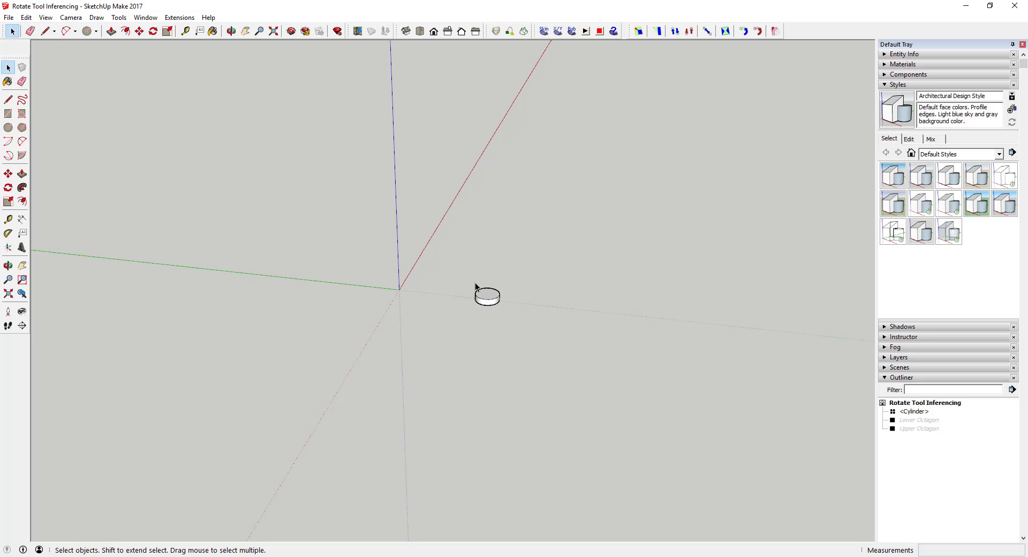
mouse_move(489, 282)
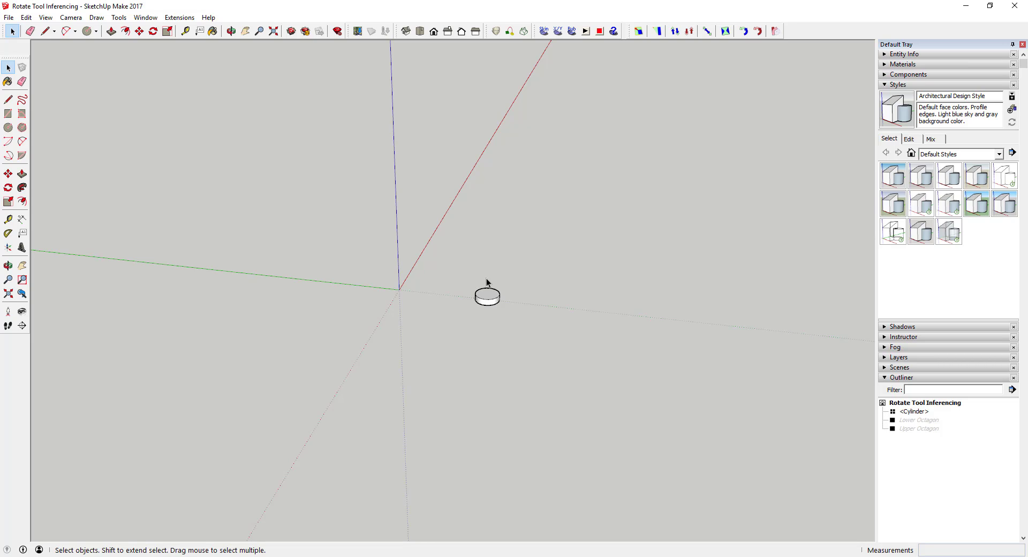
mouse_move(433, 295)
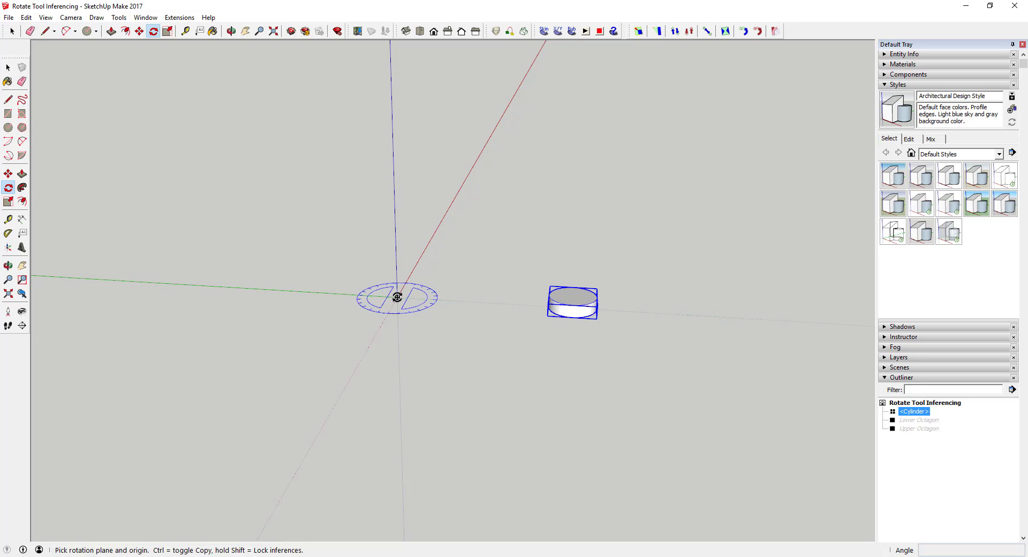
mouse_move(396, 109)
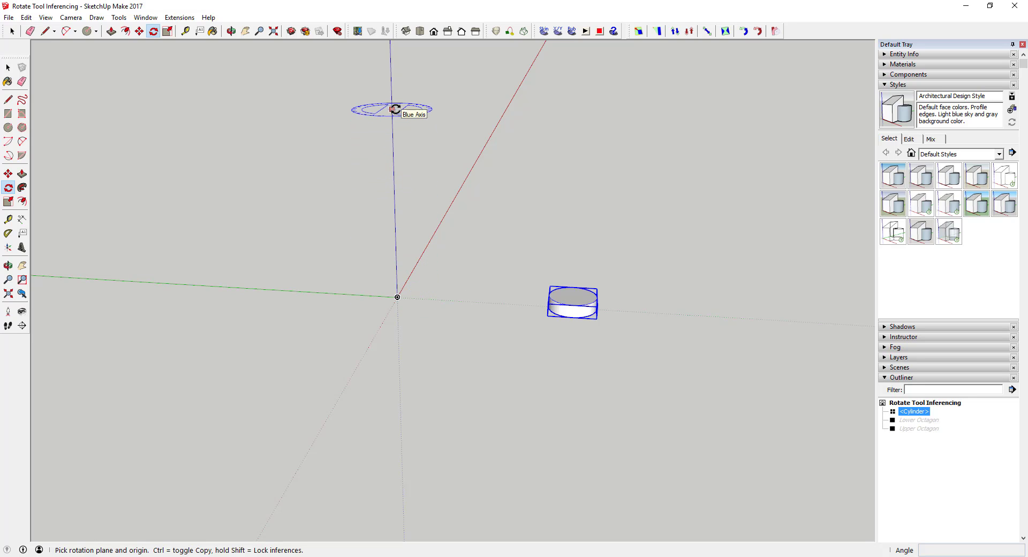
click(396, 109)
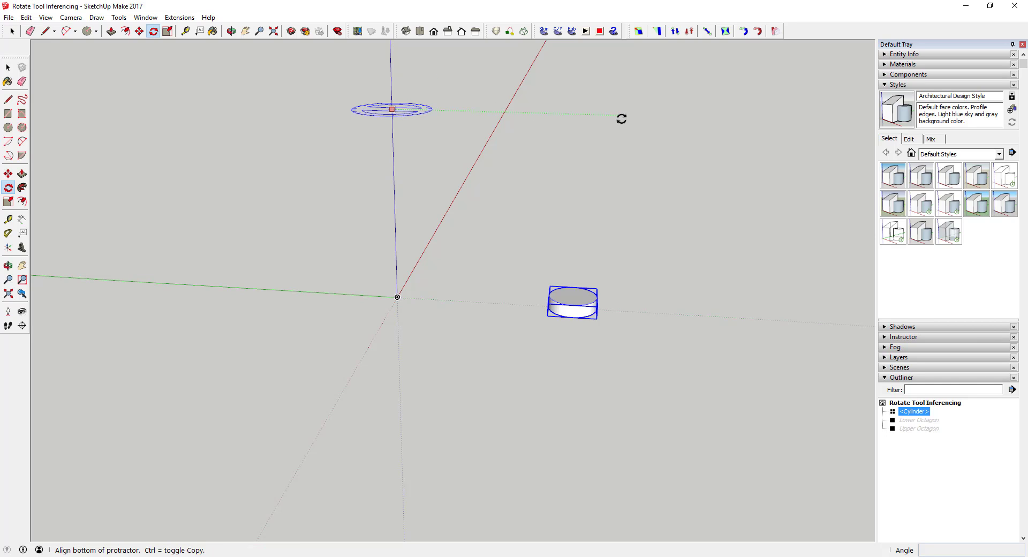
mouse_move(621, 118)
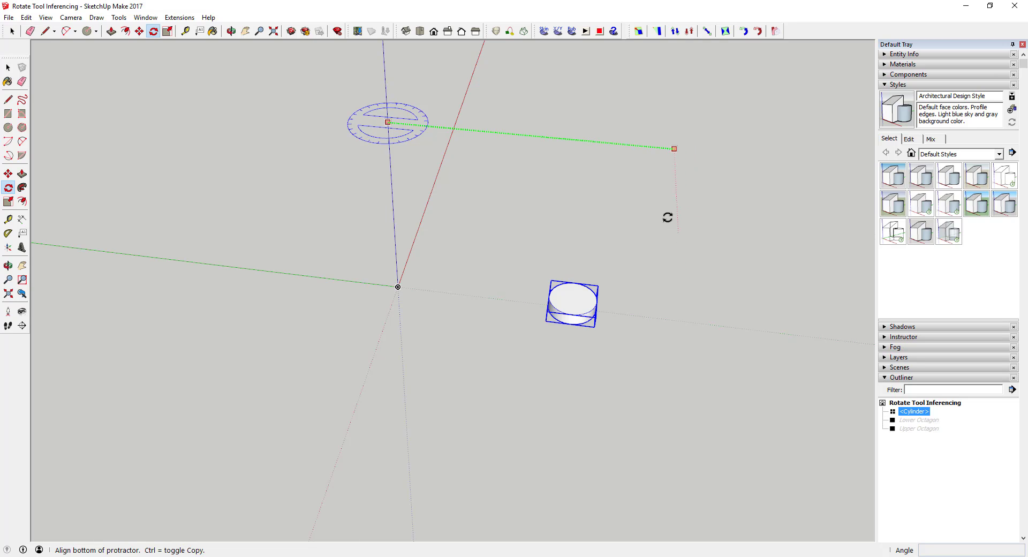
mouse_move(135, 214)
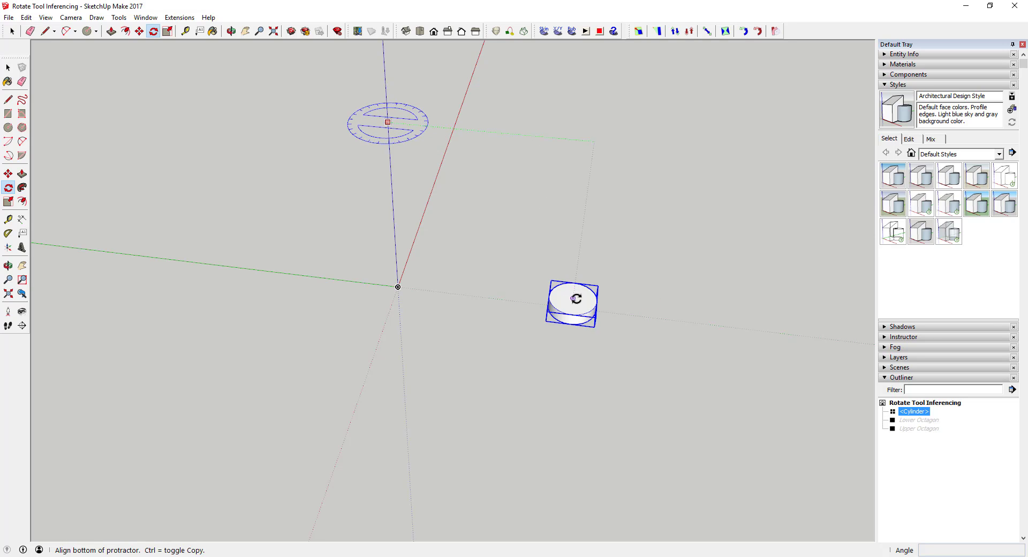
mouse_move(574, 298)
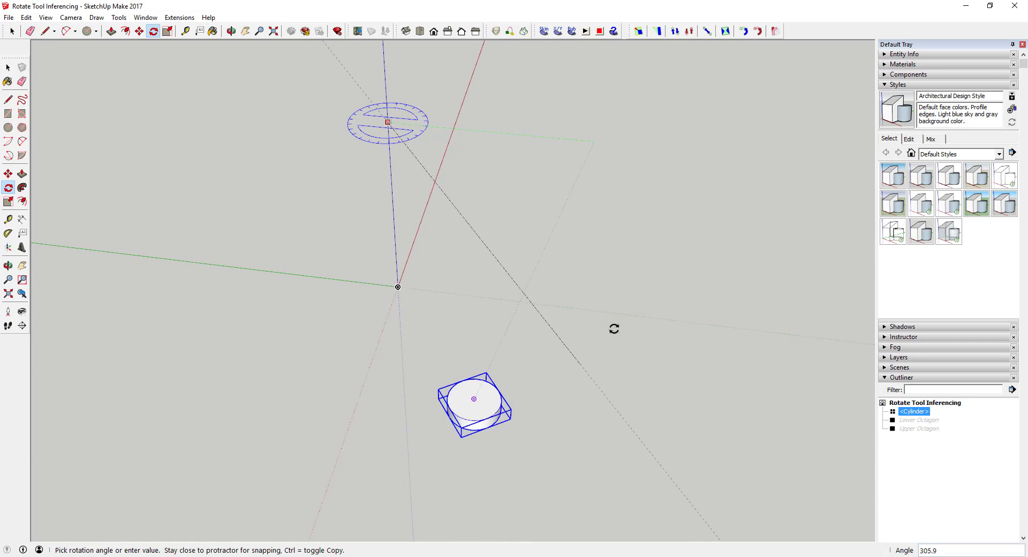
drag(614, 329, 636, 112)
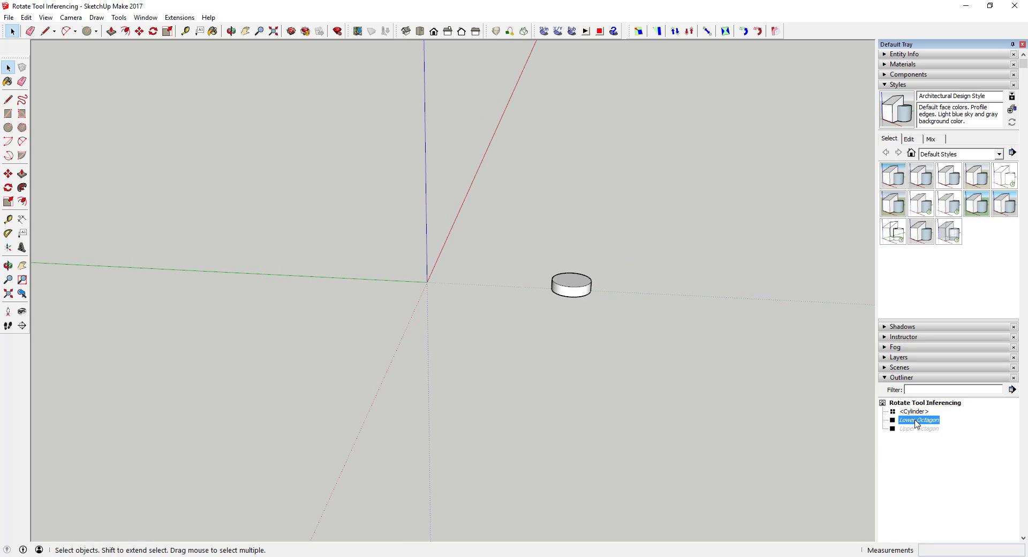
Step: Unhide the Lower Octagon from the Outliner so it shows beneath the cylinder
right_click(920, 429)
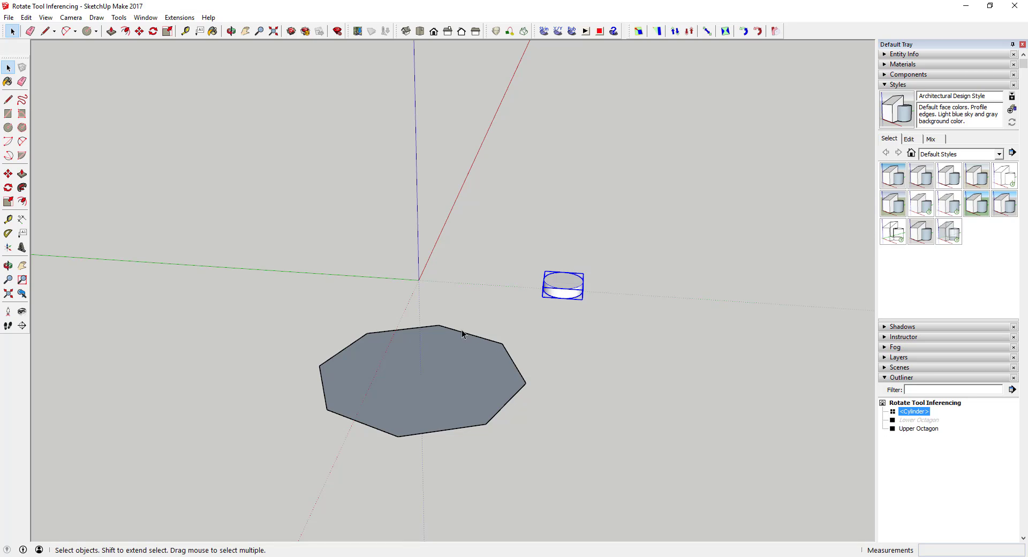
mouse_move(441, 333)
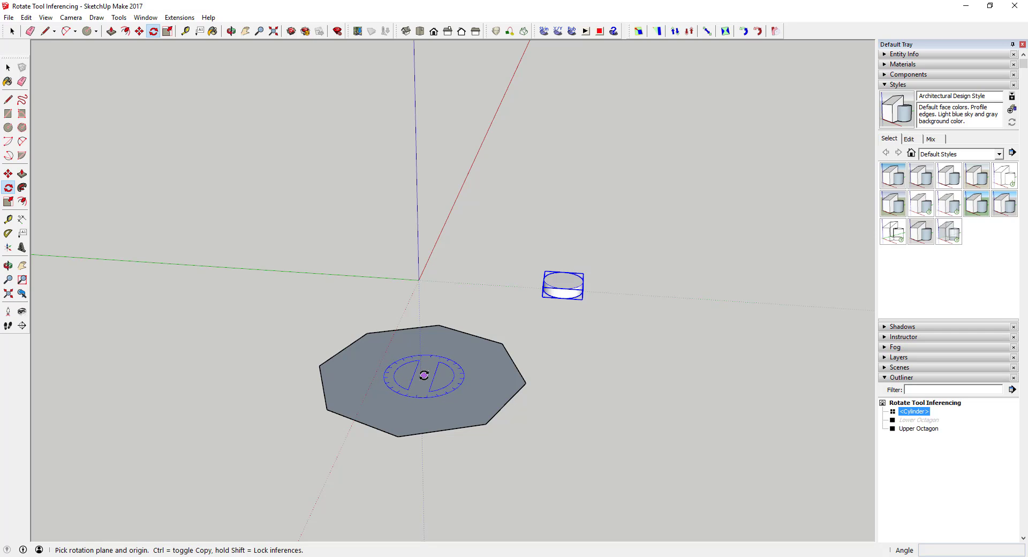
Step: Rotate-copy the cylinder about the octagon centre to get eight in a ring, then review the model
click(423, 375)
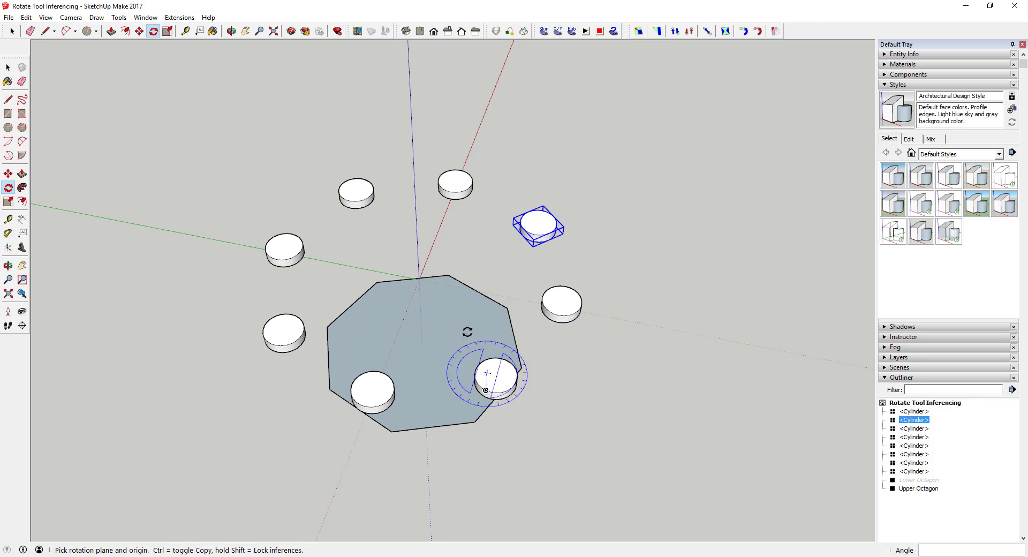
click(230, 32)
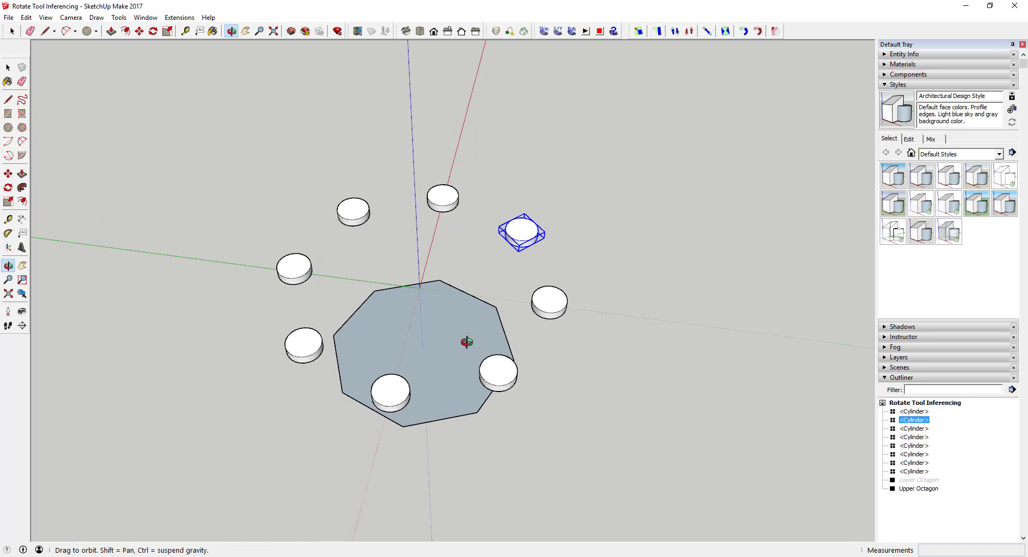
click(152, 31)
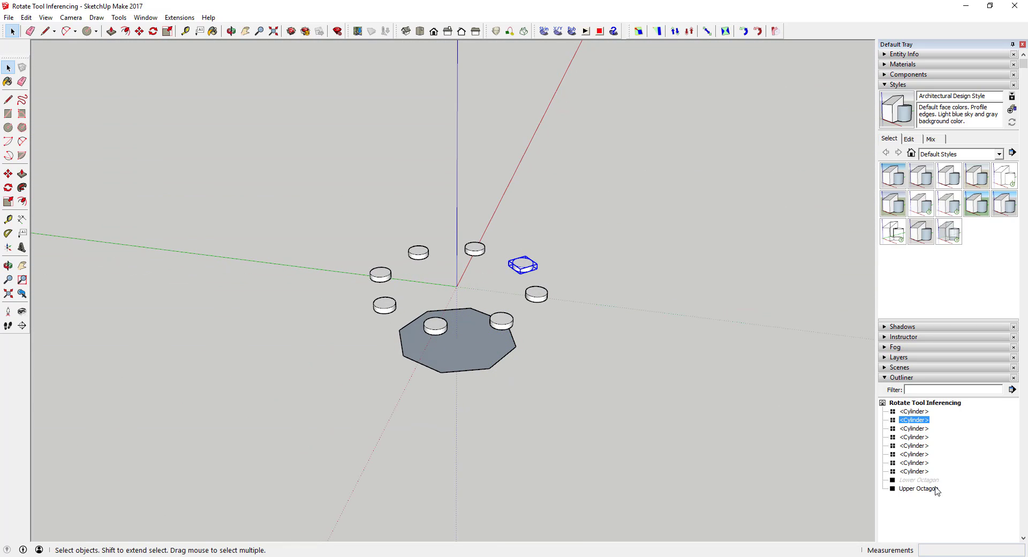
Step: Undo the copies, unhide the Lower Octagon from the Outliner, and reselect the single cylinder
right_click(918, 480)
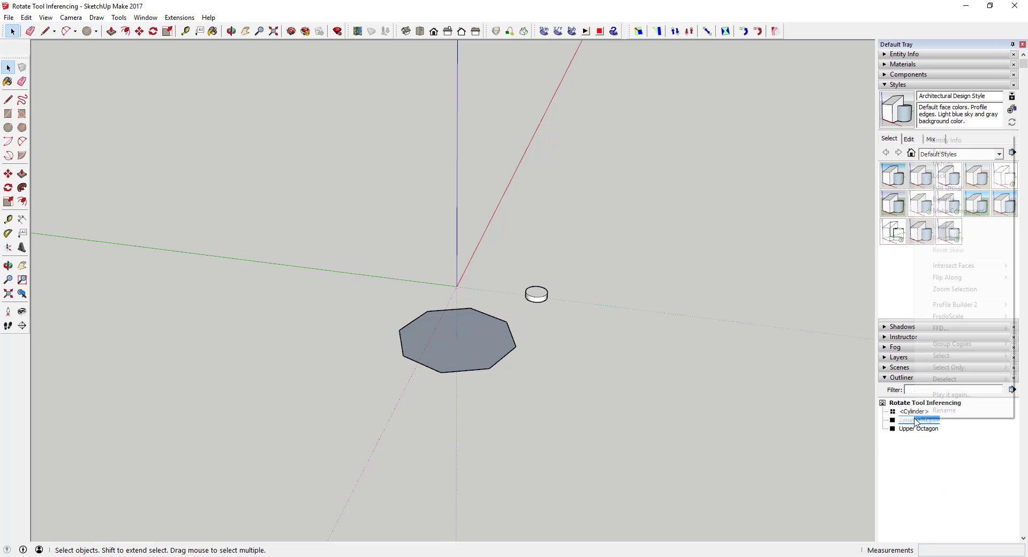
right_click(917, 420)
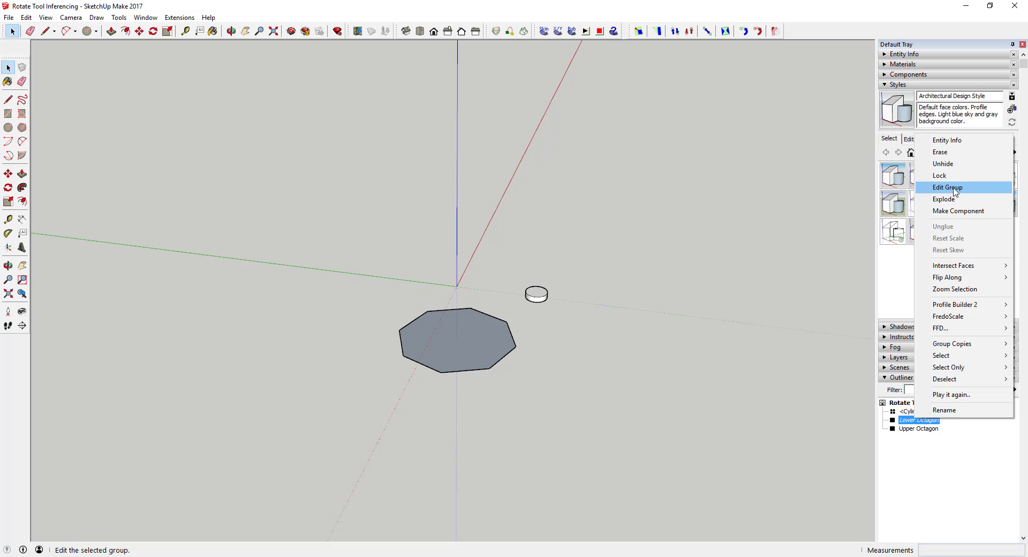
click(947, 187)
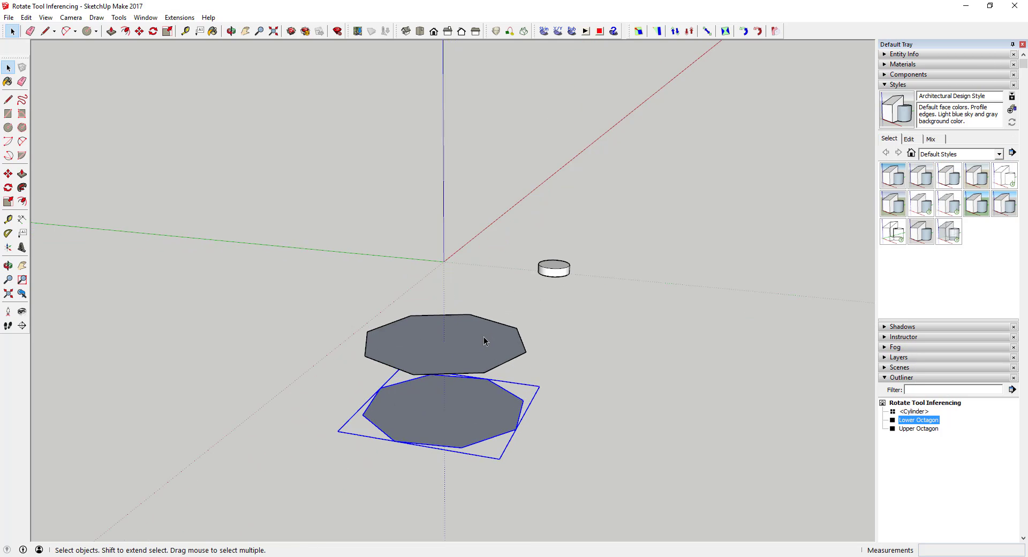
click(230, 31)
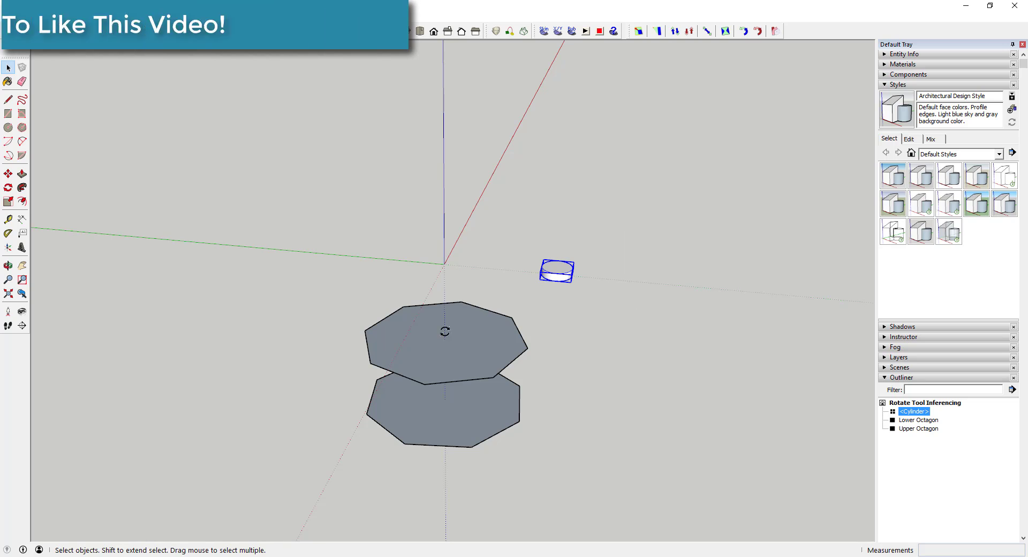
click(8, 187)
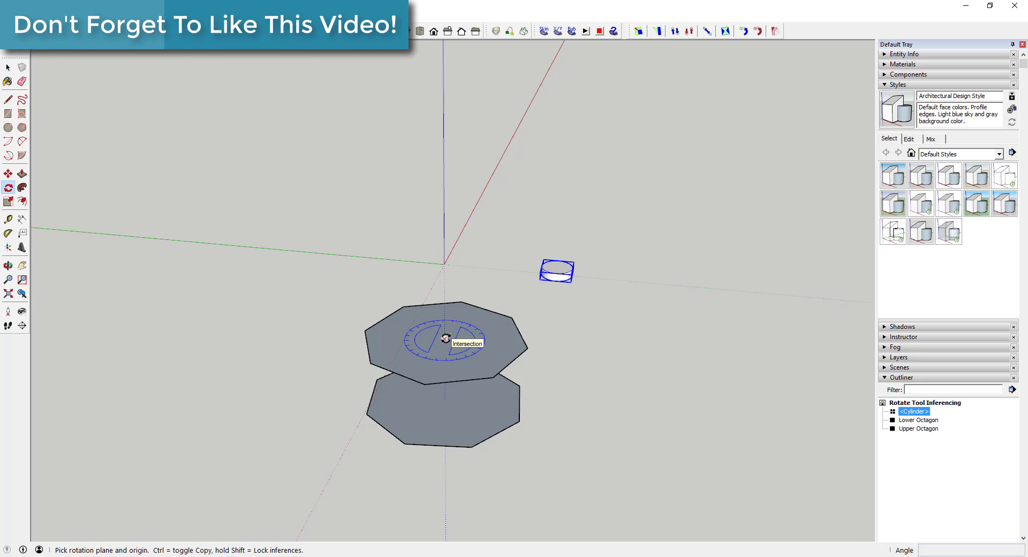
click(445, 338)
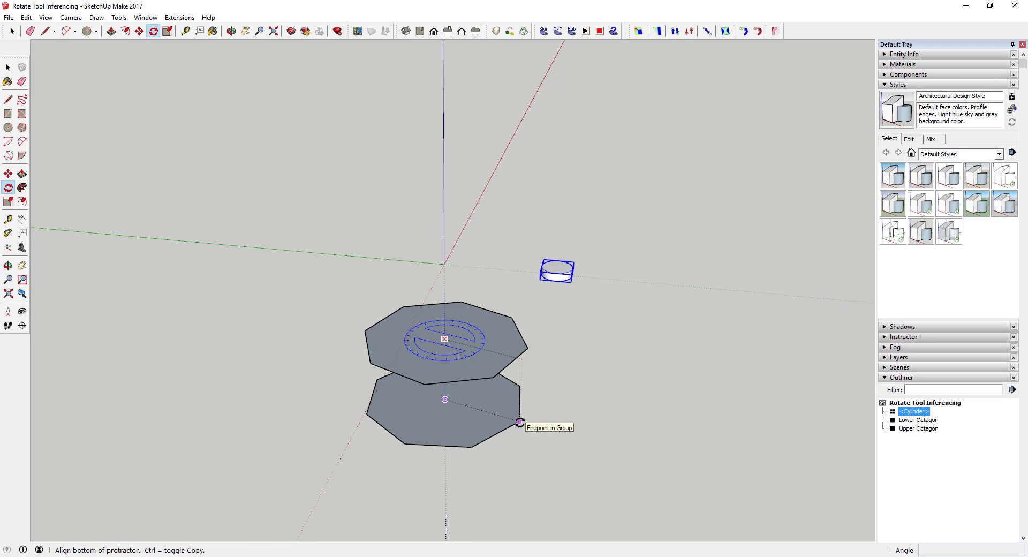
click(518, 421)
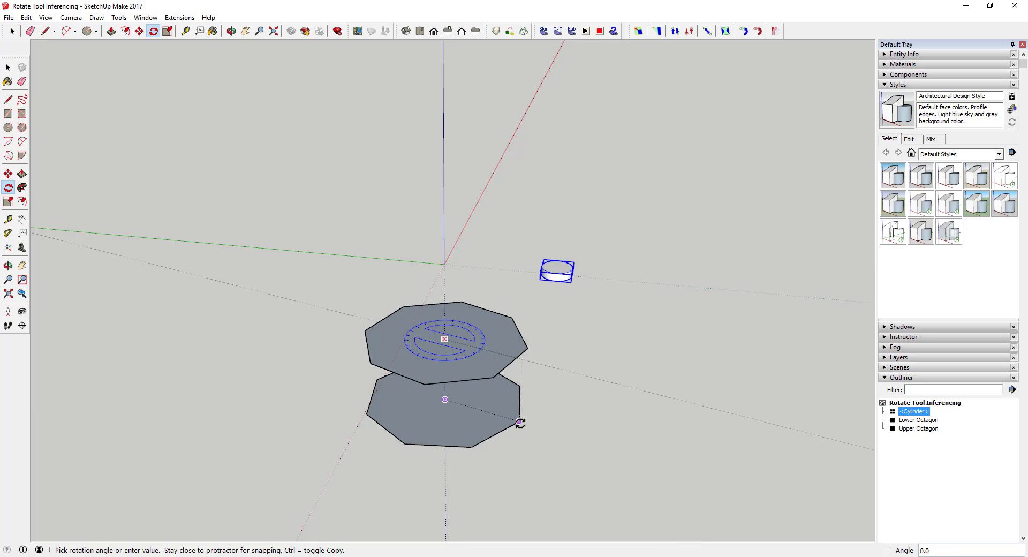
mouse_move(518, 385)
text(*7)
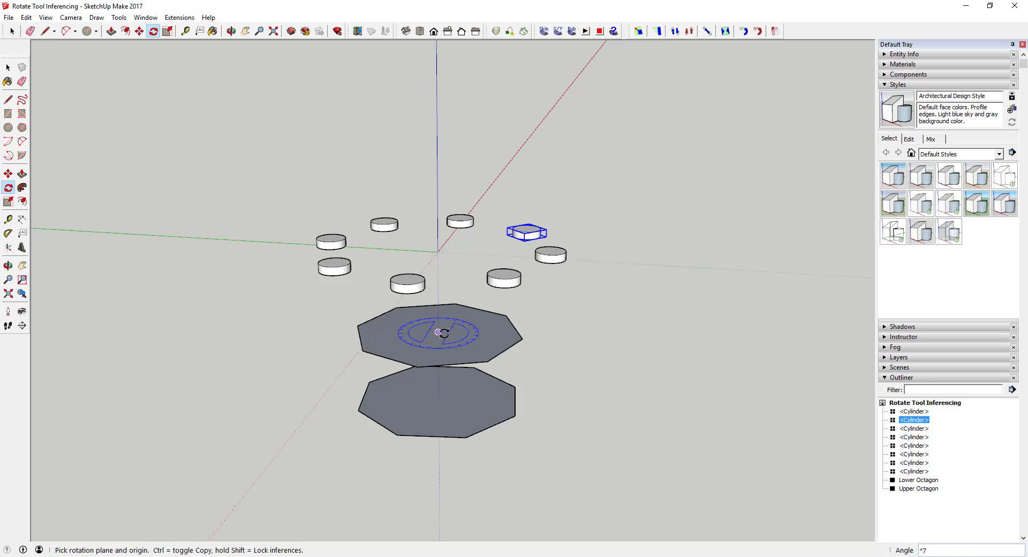
mouse_move(446, 313)
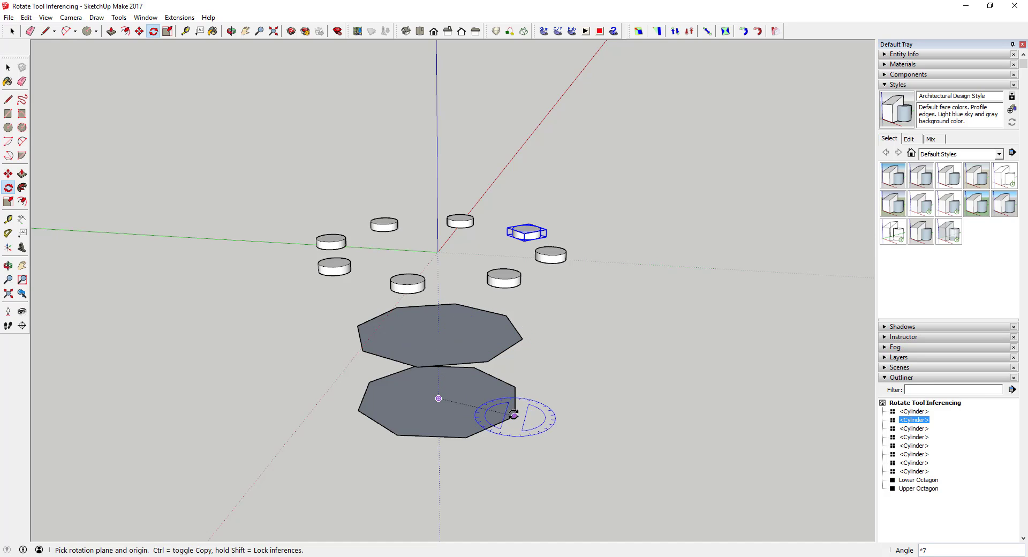
mouse_move(361, 390)
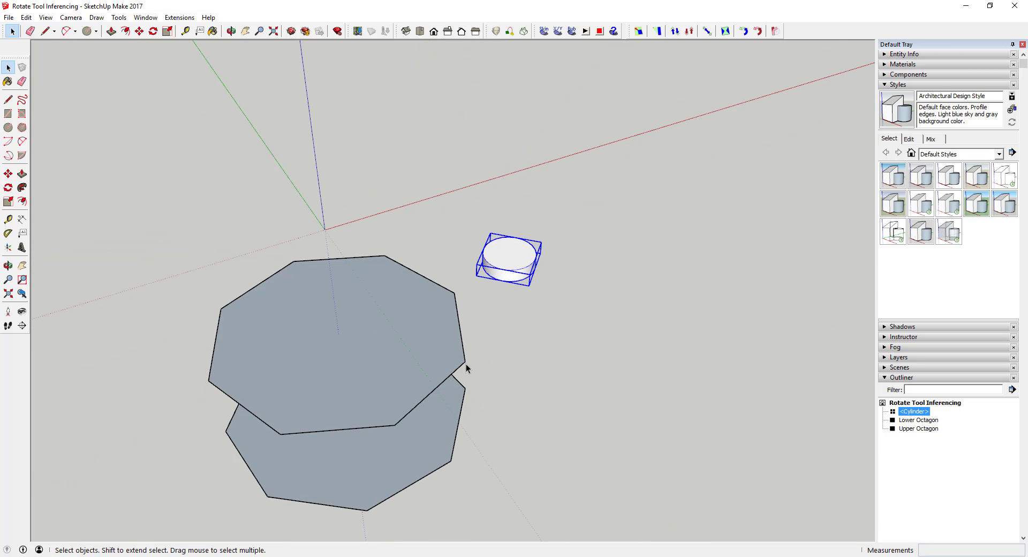
Step: Draw a vertical edge from an octagon corner vertex straight up to the cylinder's height
click(37, 31)
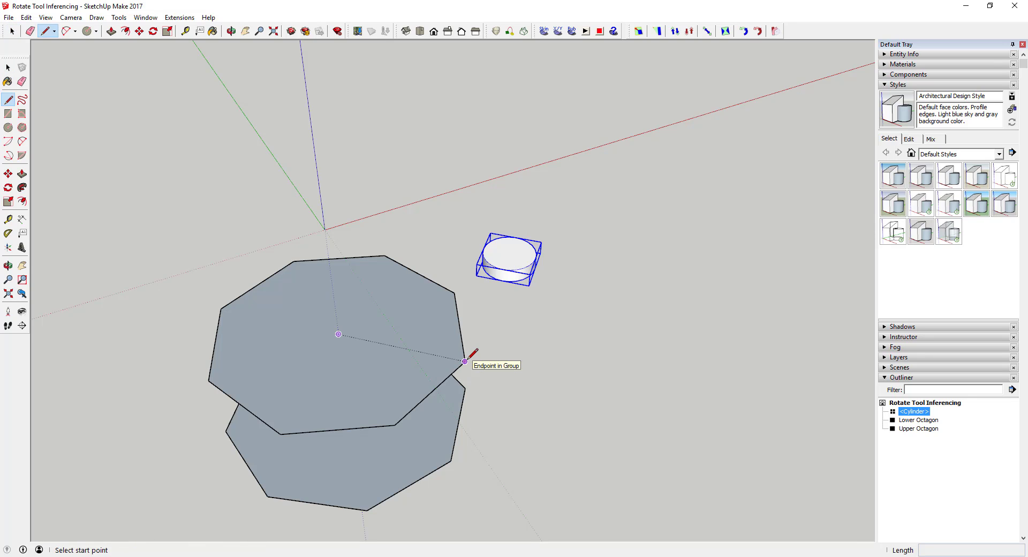
click(466, 361)
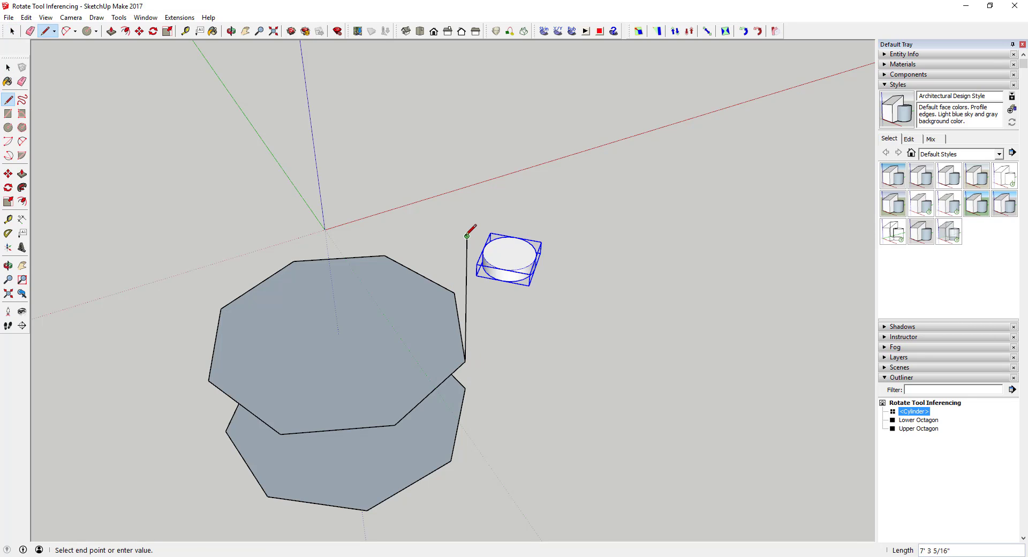
click(86, 31)
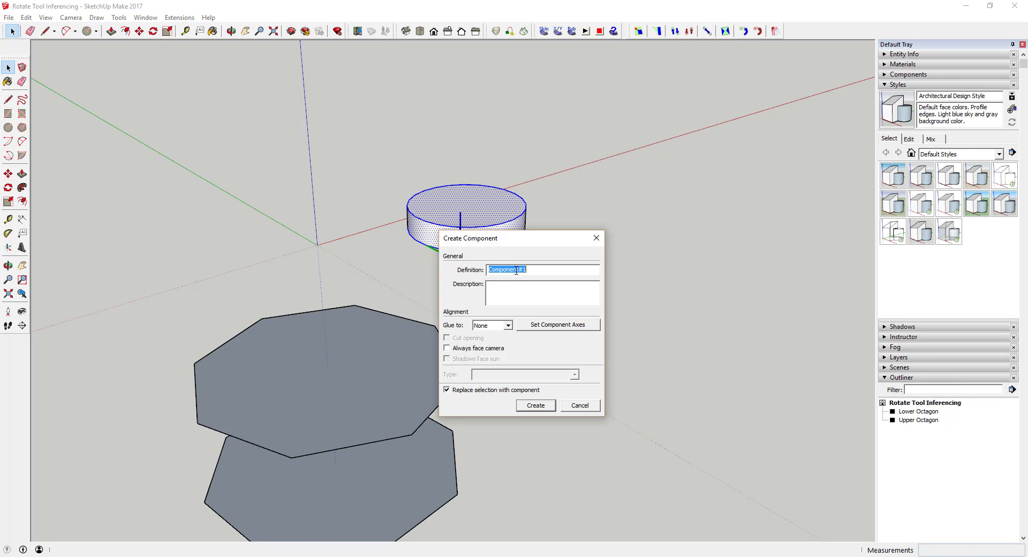
Step: Create the larger cylinder as a component named 'Large Cylinder'
text(Large Cylinder)
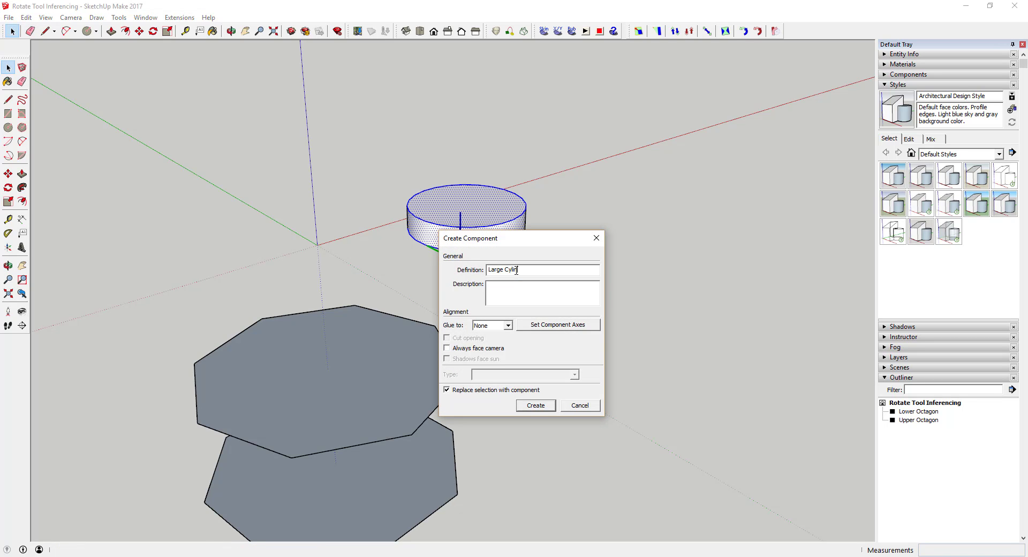
click(536, 405)
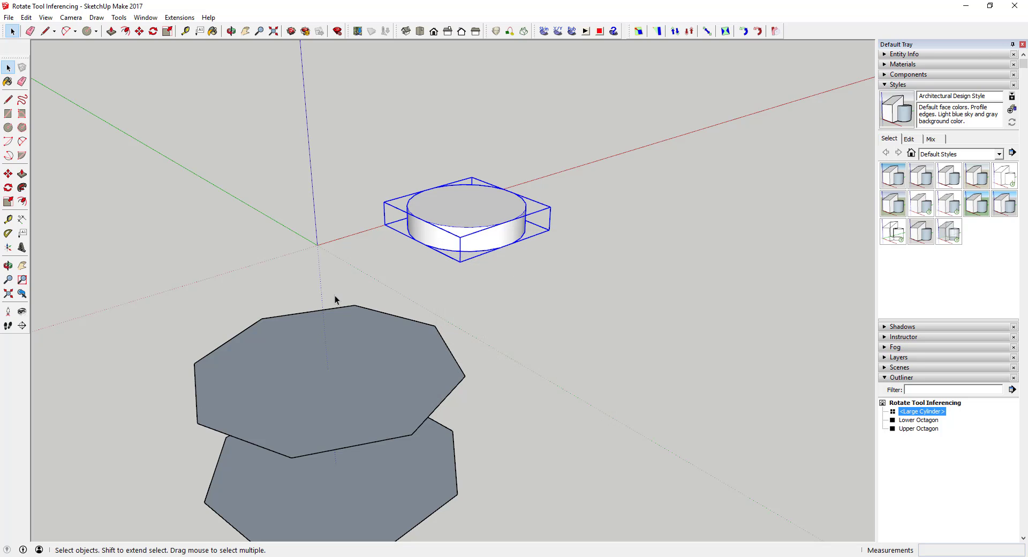
click(152, 31)
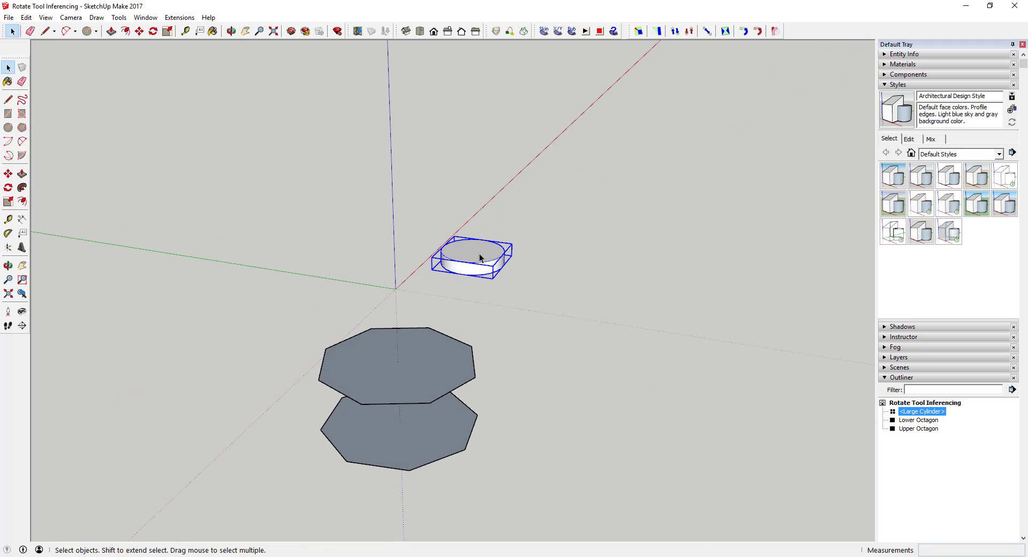
Step: Rotate-copy the Large Cylinder into a ring of eight and group them together
click(168, 31)
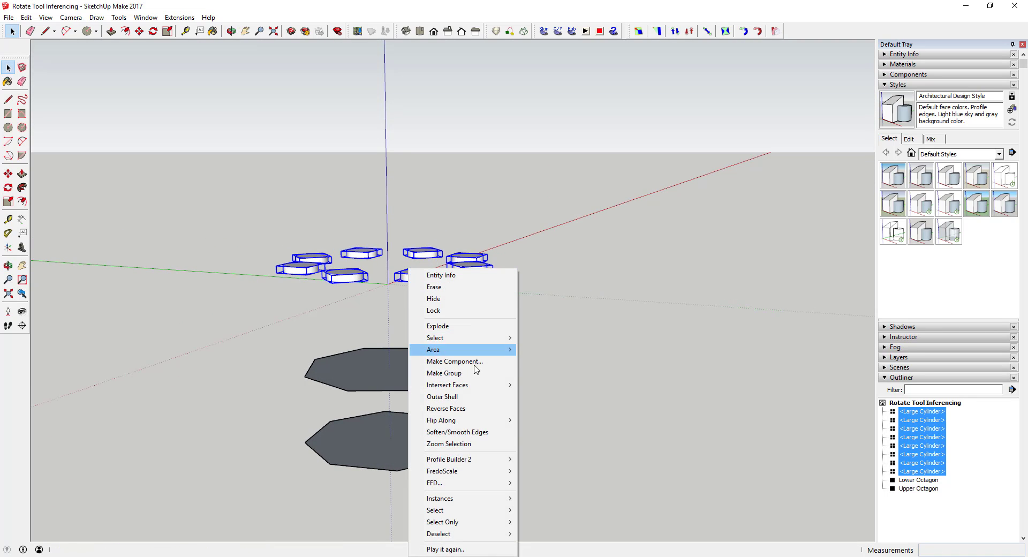
click(443, 373)
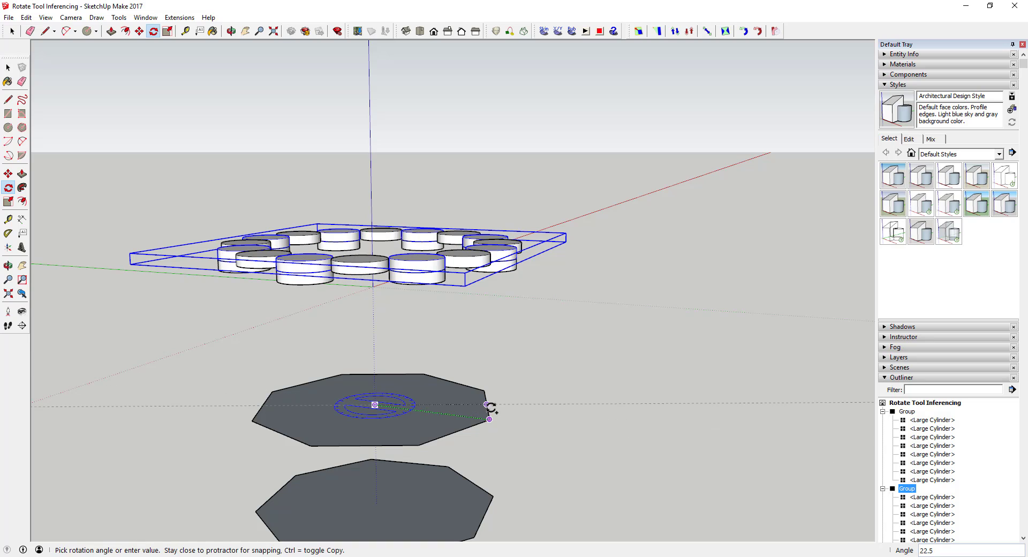
Step: Copy the ring group upward and rotate the raised ring about the octagon centre
drag(491, 407, 490, 414)
text(10)
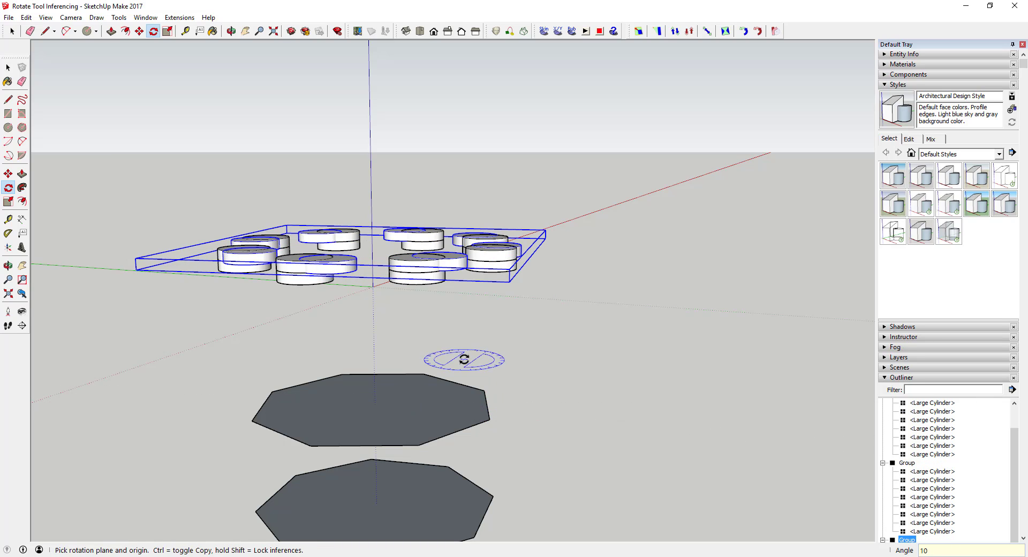
click(31, 31)
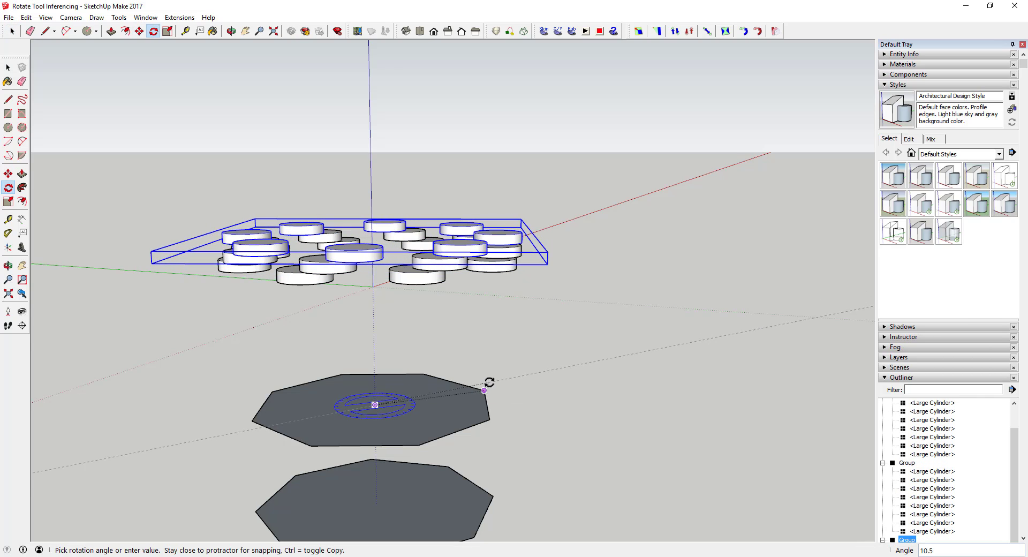
click(11, 67)
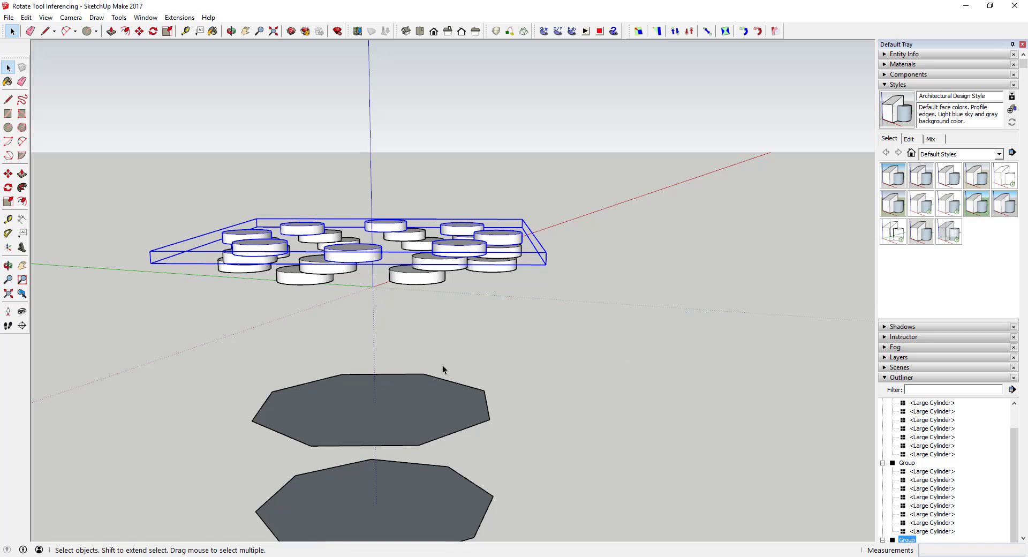
Step: Add another ring layer on top and turn it about the octagon centre relative to the one below
click(139, 31)
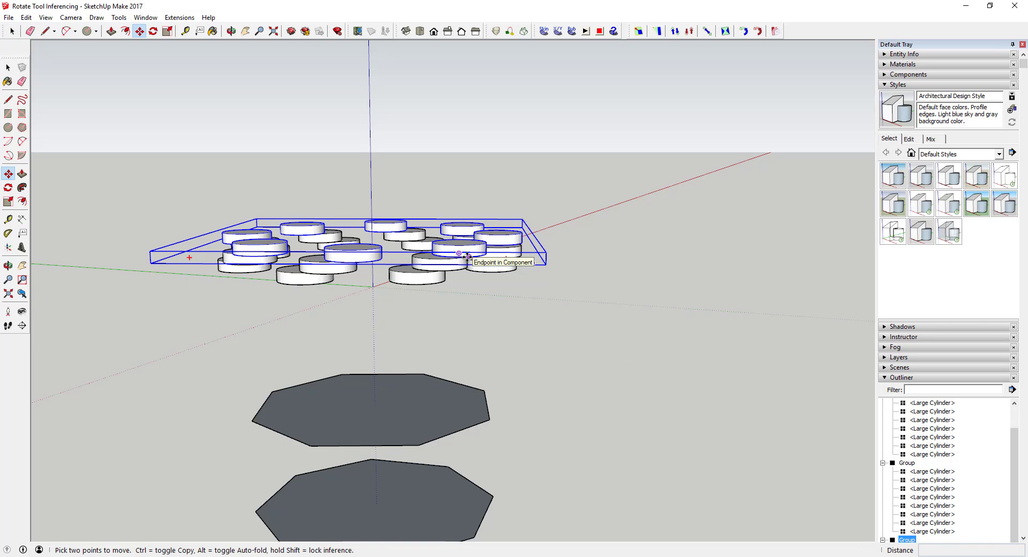
click(154, 31)
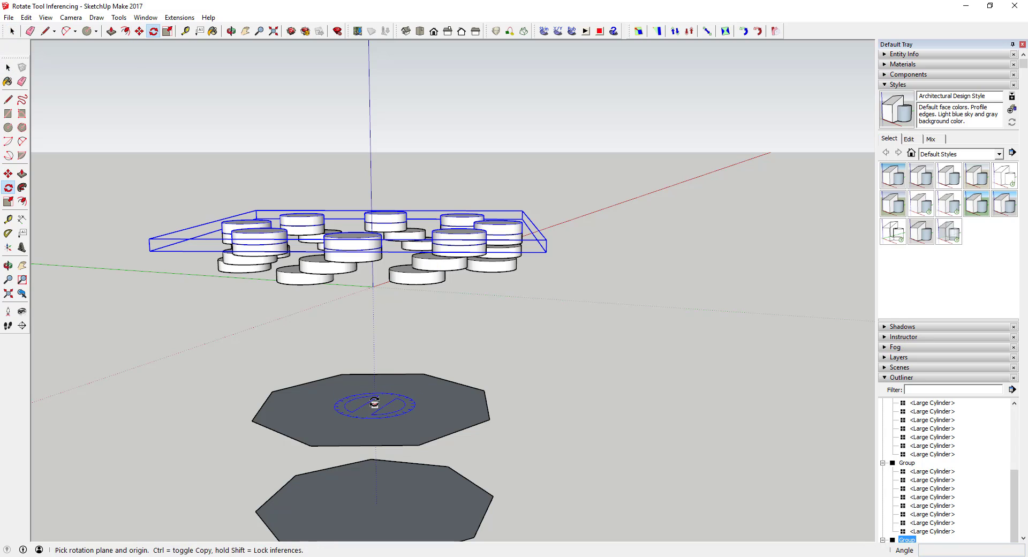
drag(375, 405, 488, 419)
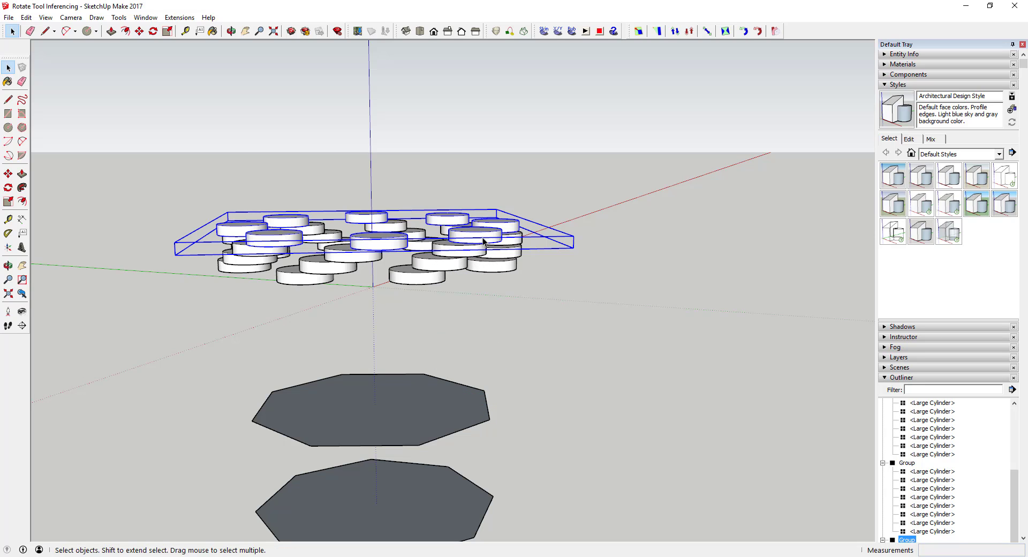
click(138, 31)
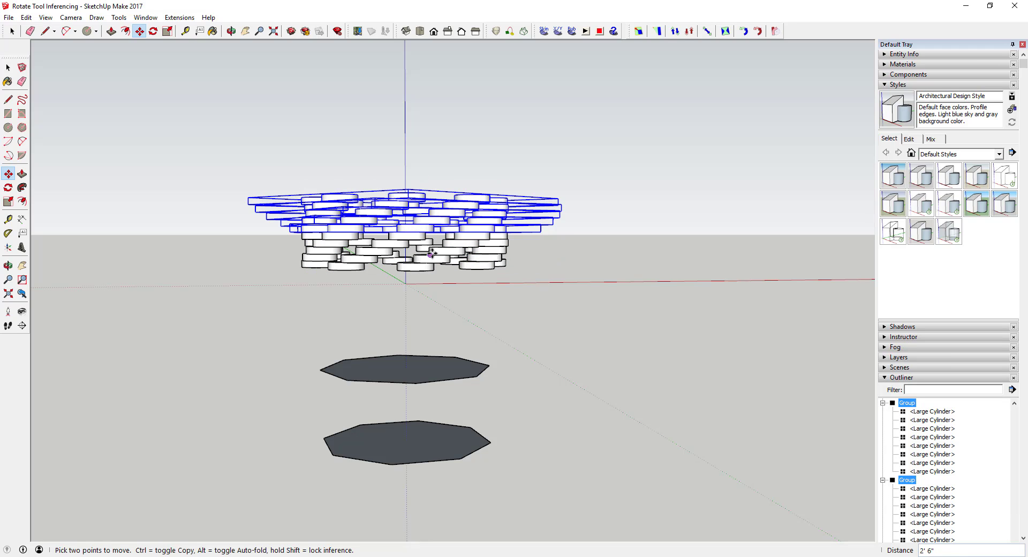
mouse_move(430, 252)
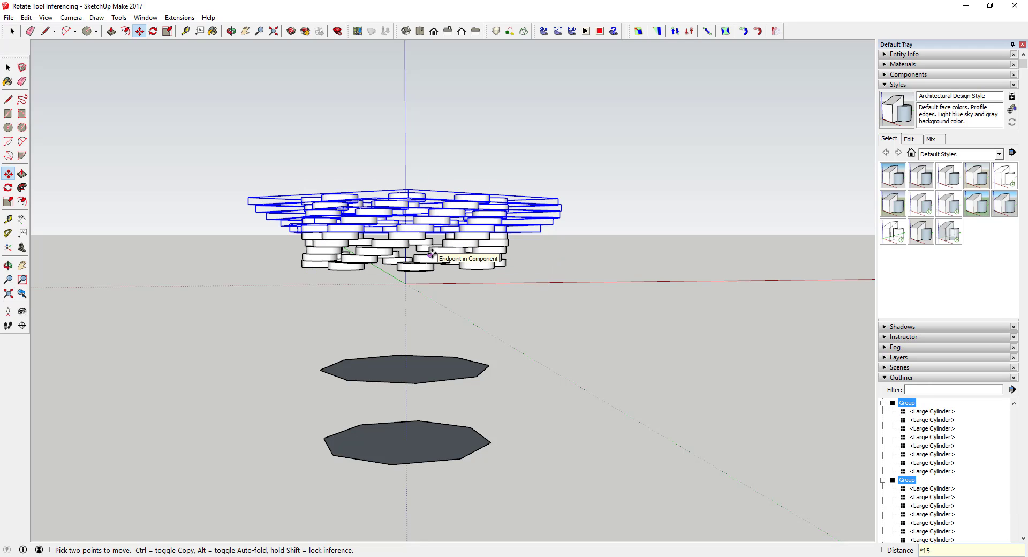